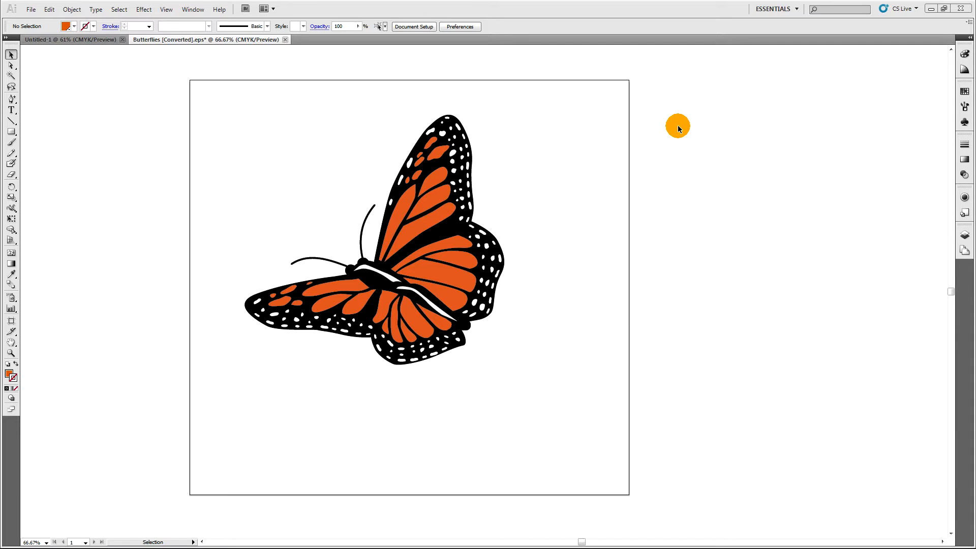
mouse_move(98, 114)
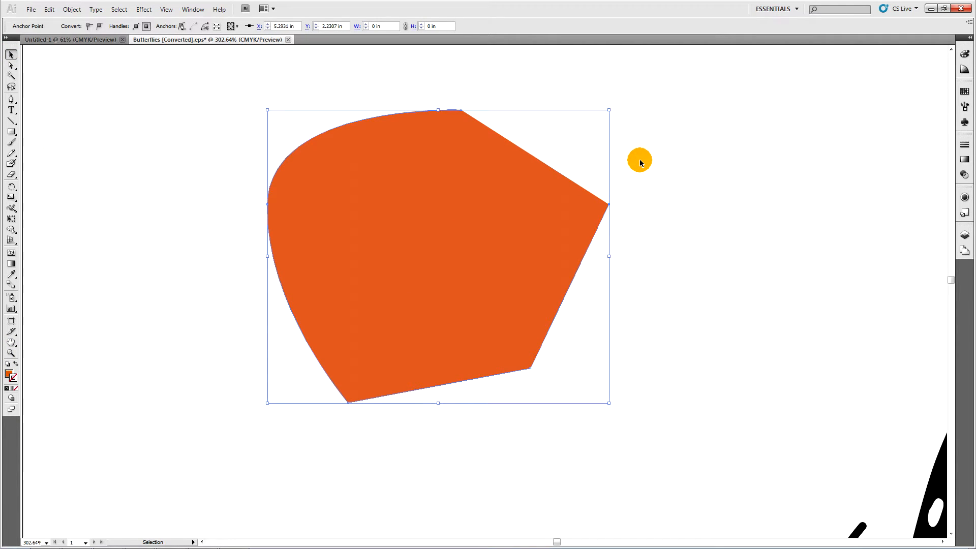
mouse_move(11, 177)
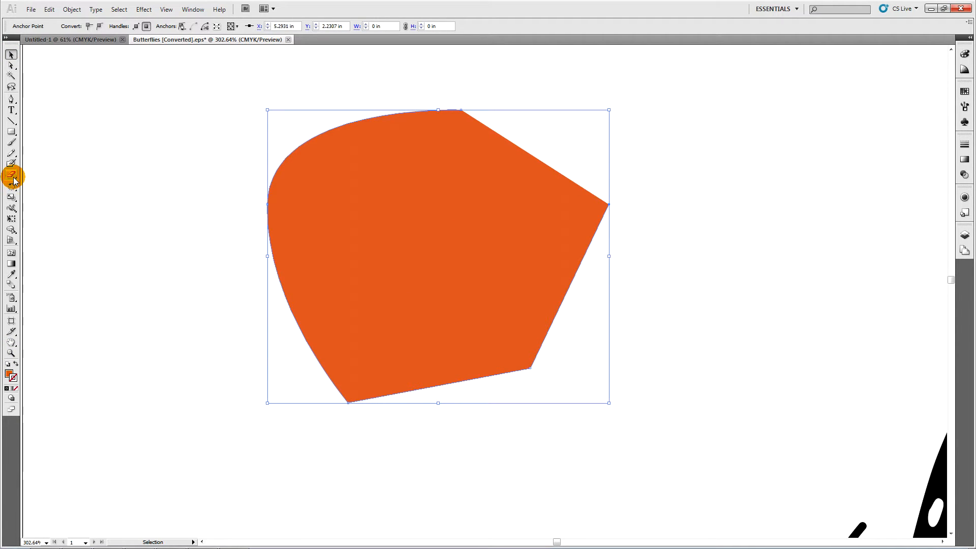
Switch to the Knife tool from the Eraser flyout and slice the orange shape's pointed corner
left_click(11, 175)
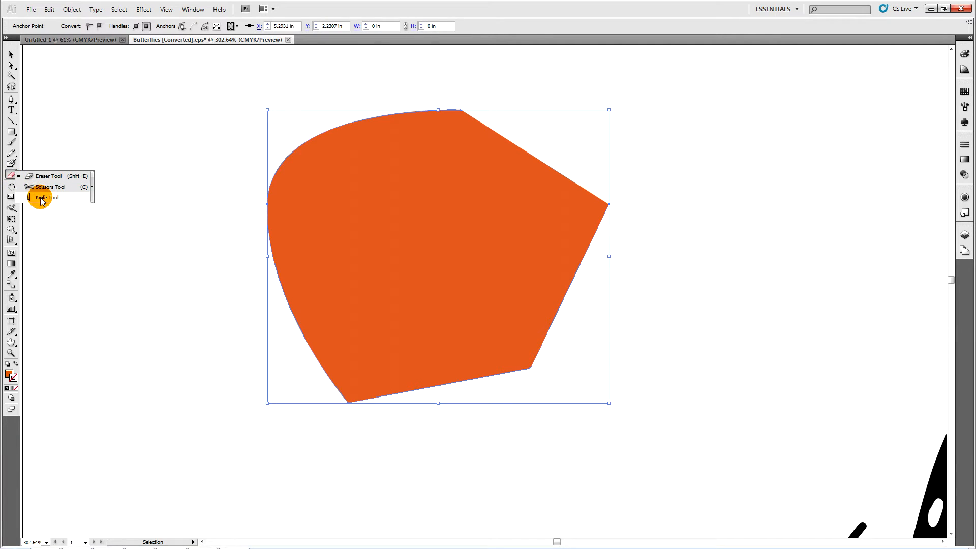
left_click(45, 197)
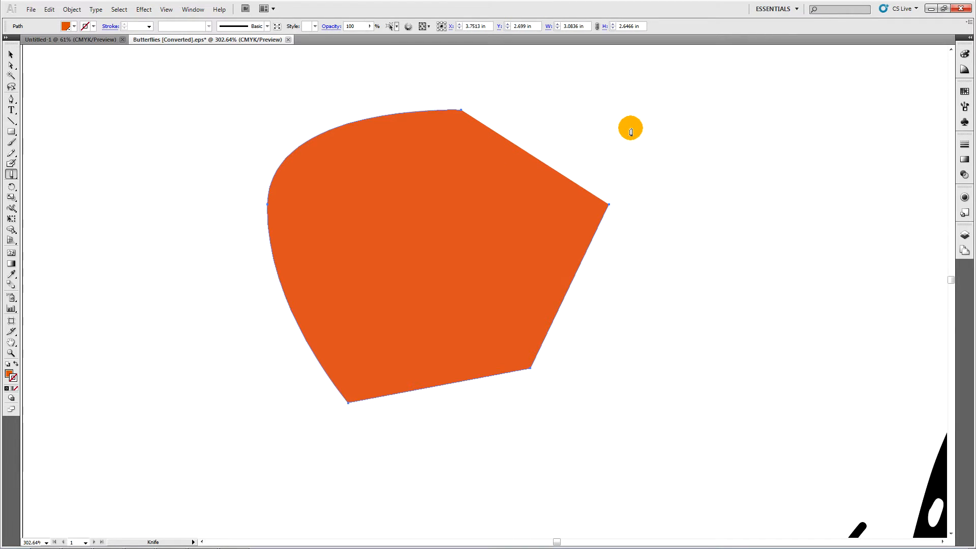
mouse_move(467, 75)
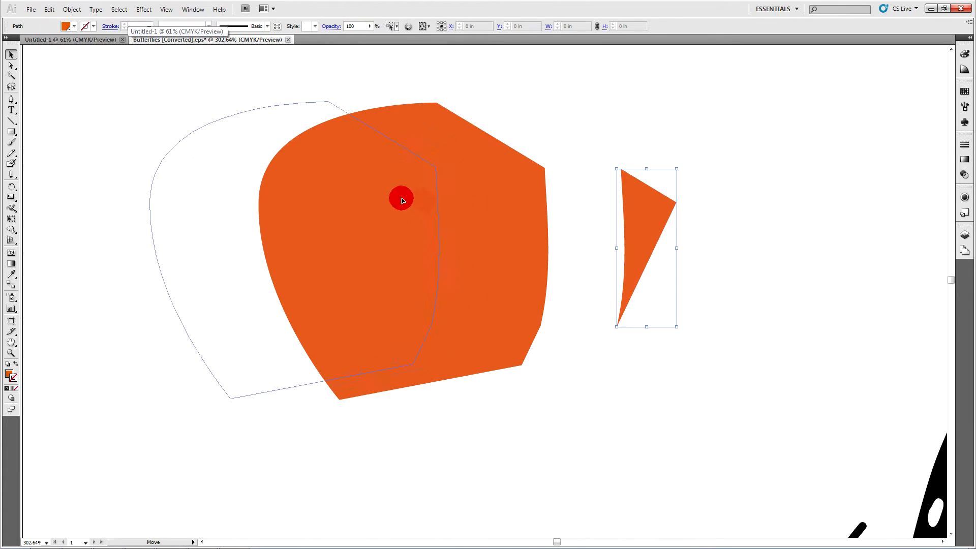
left_click(567, 109)
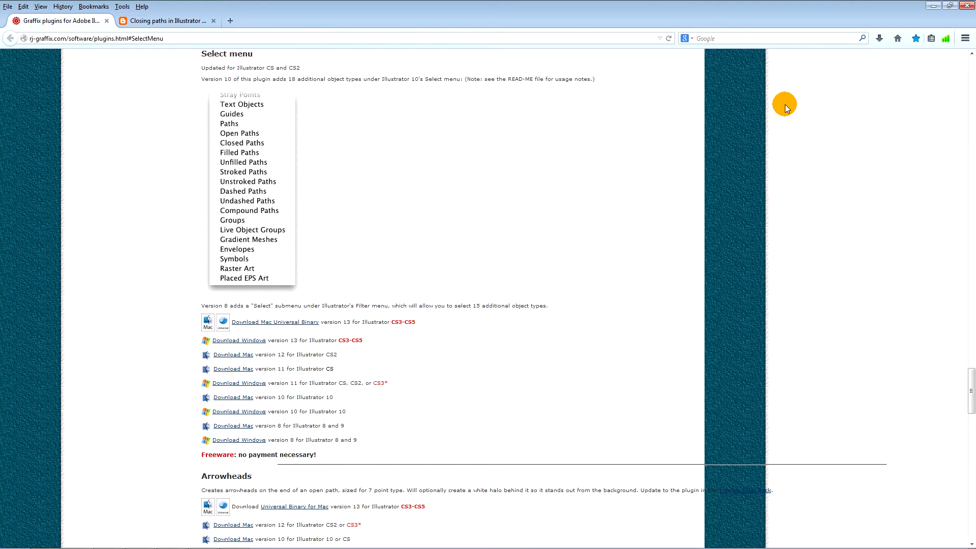
mouse_move(238, 340)
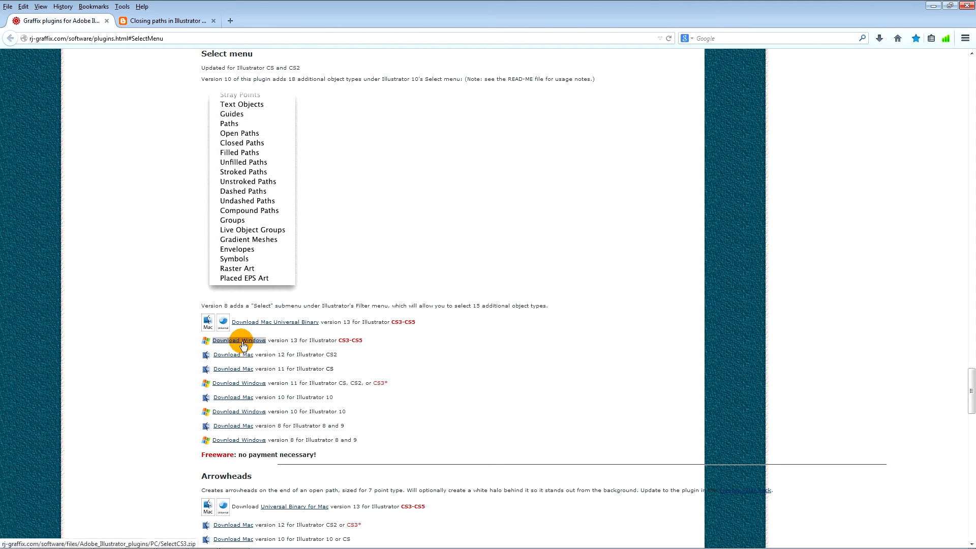
Save the Windows version 13 plugin as SelectCS3.zip and open its Downloads folder
left_click(238, 340)
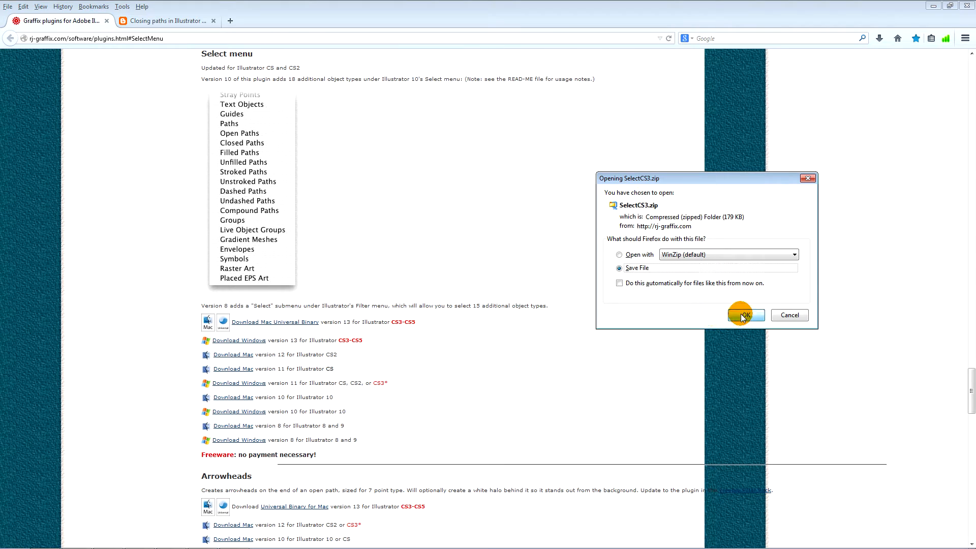
left_click(745, 315)
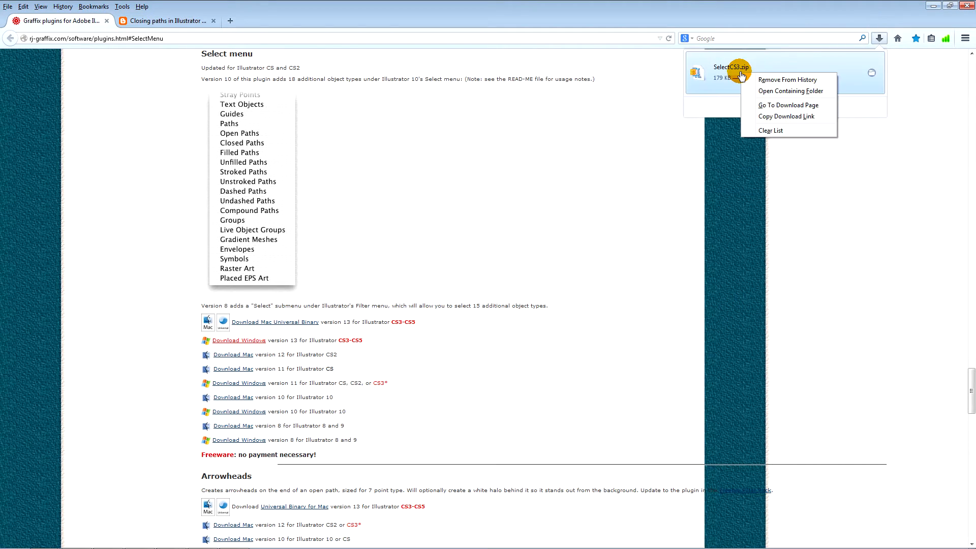
left_click(789, 91)
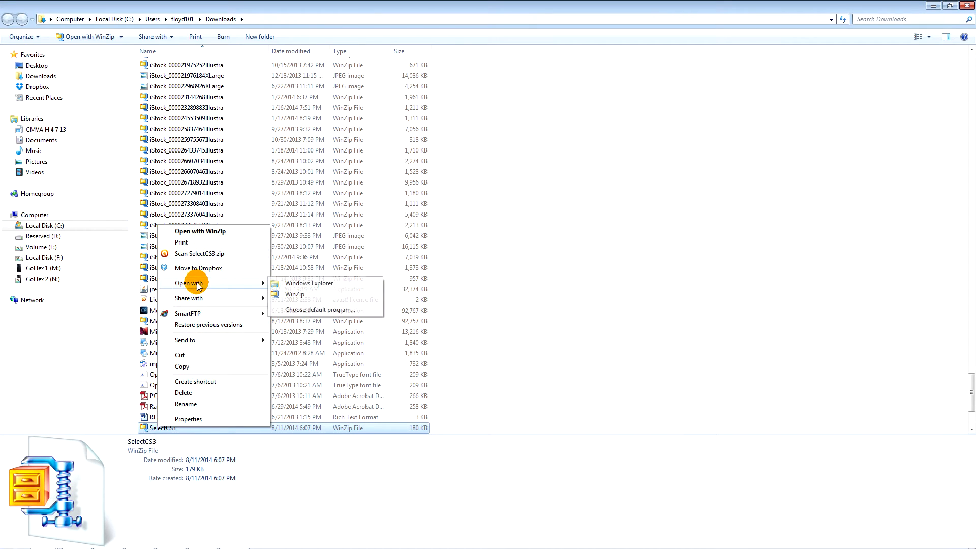
Extract SelectCS3.zip into Downloads and open the resulting SelectCS3 folder
left_click(308, 283)
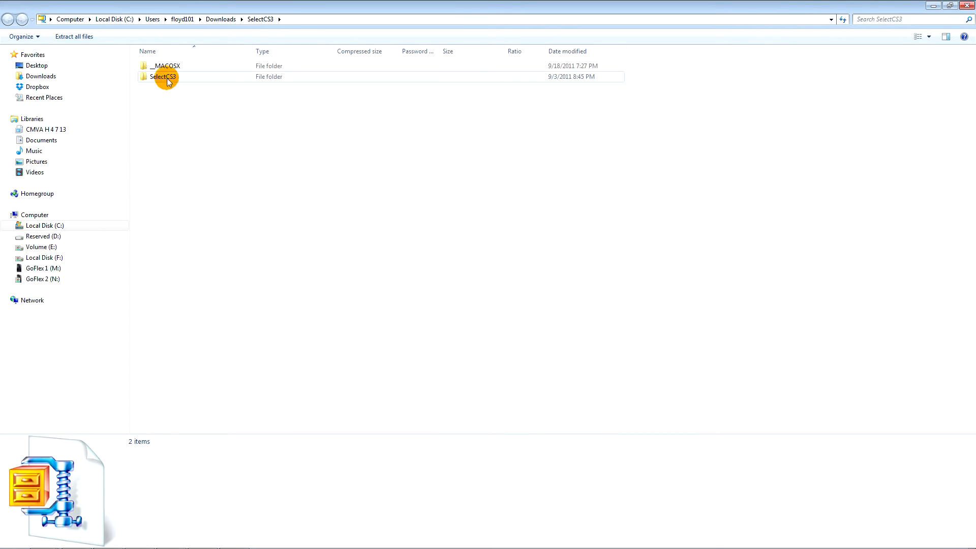
left_click(73, 37)
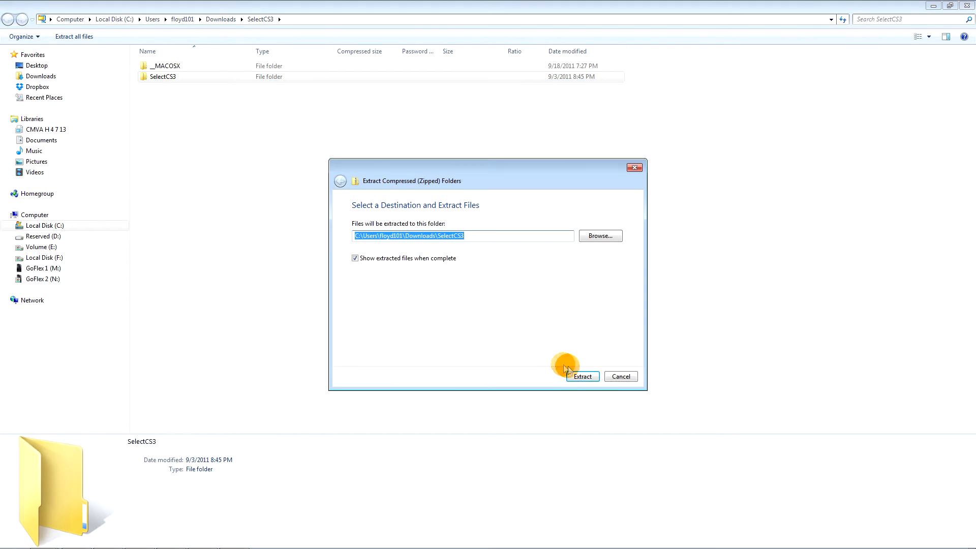
left_click(581, 376)
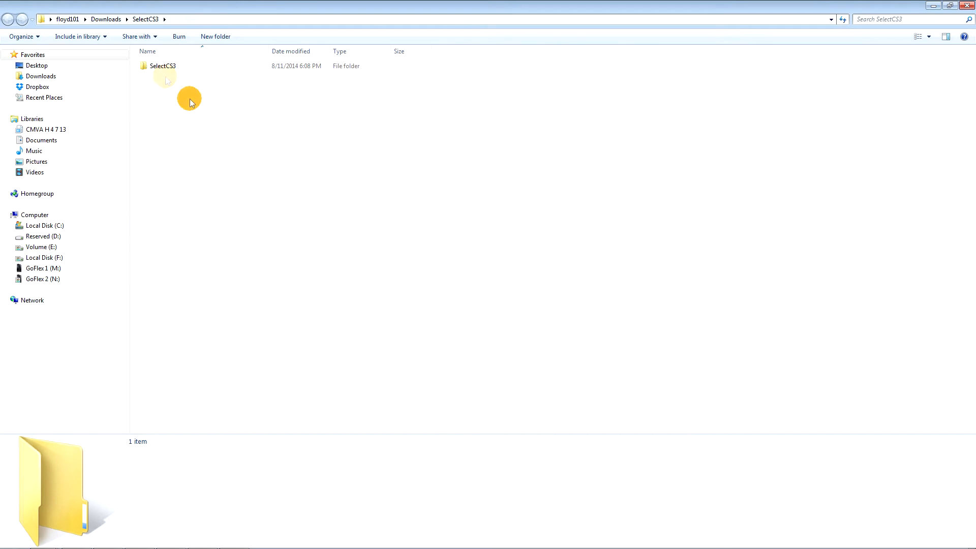
left_click(162, 66)
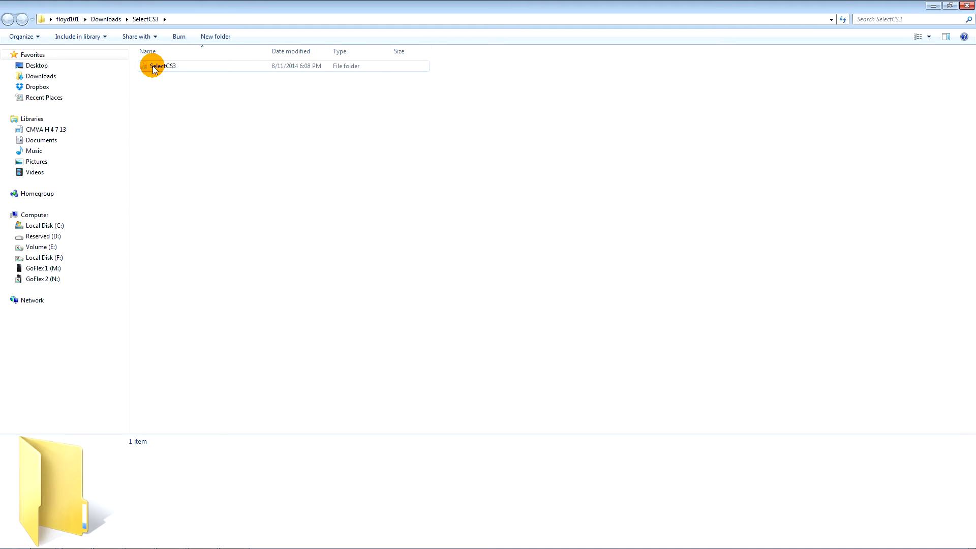
double_click(162, 66)
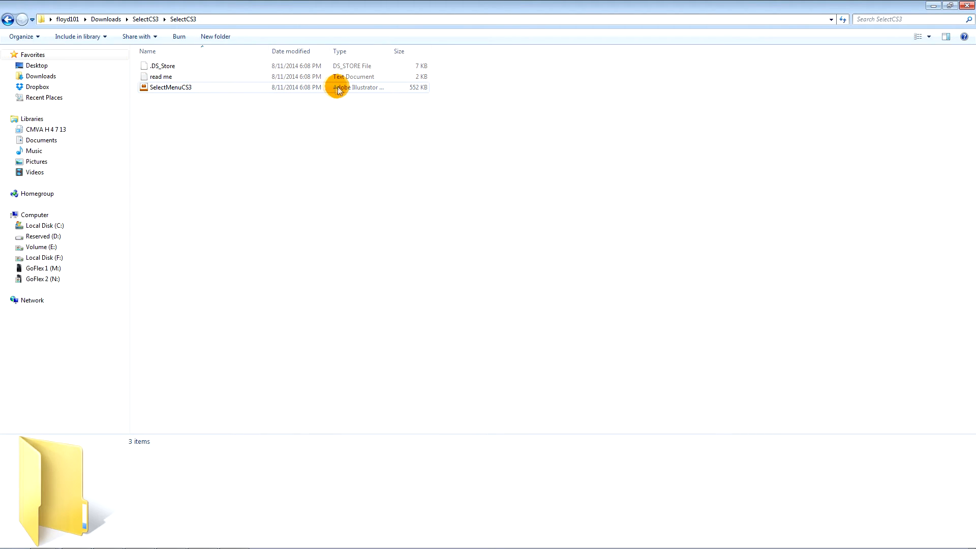
Select SelectMenuCS3, then browse C: to Adobe Illustrator CS5.1 > Plug-ins > Illustrator Filters
left_click(170, 87)
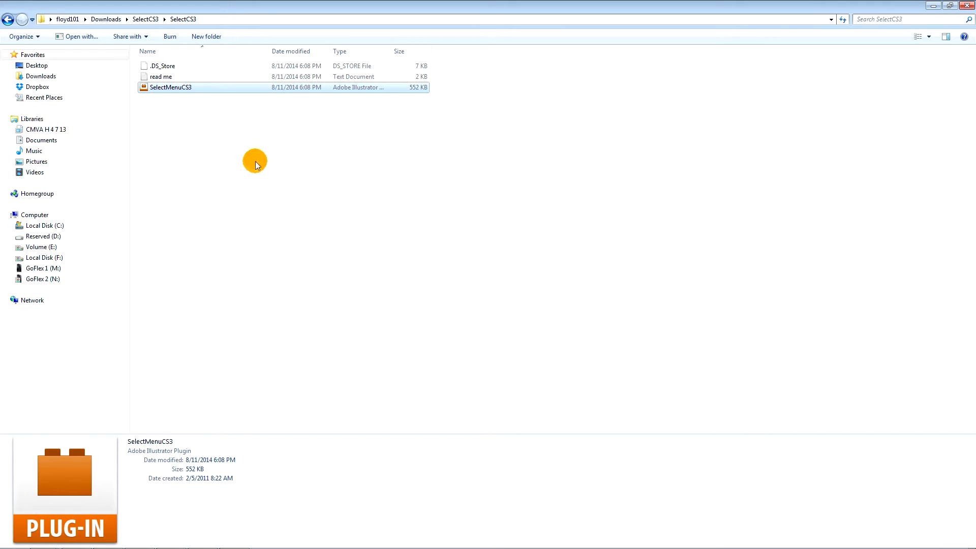
mouse_move(244, 161)
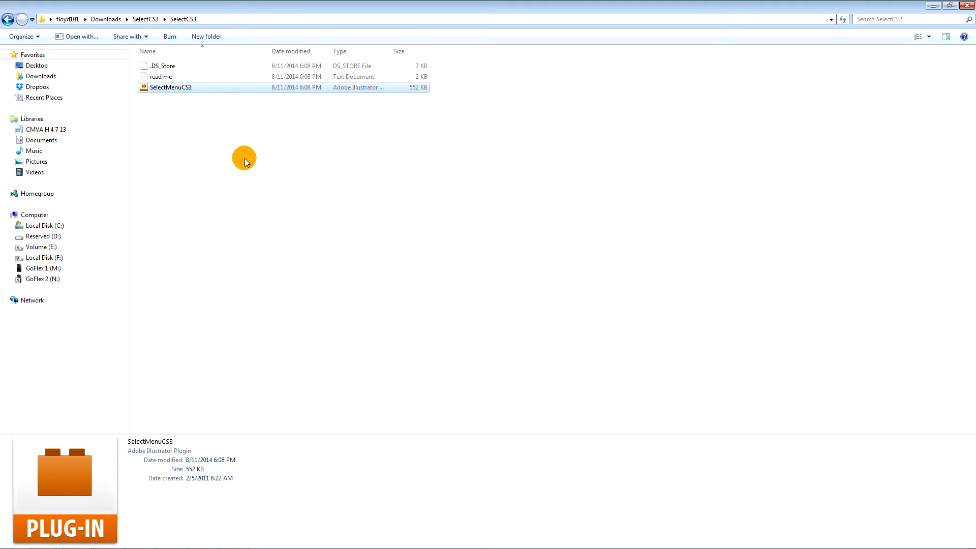
mouse_move(255, 185)
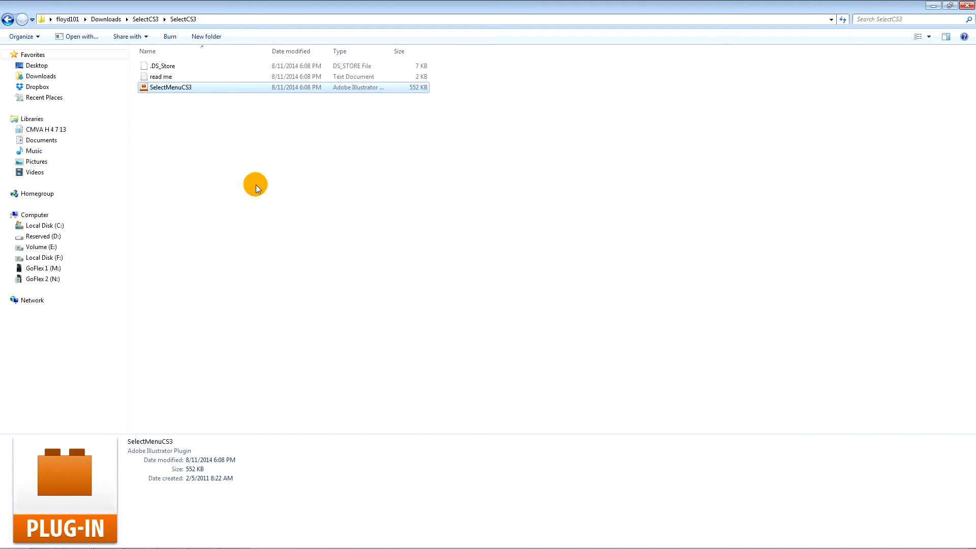
left_click(44, 225)
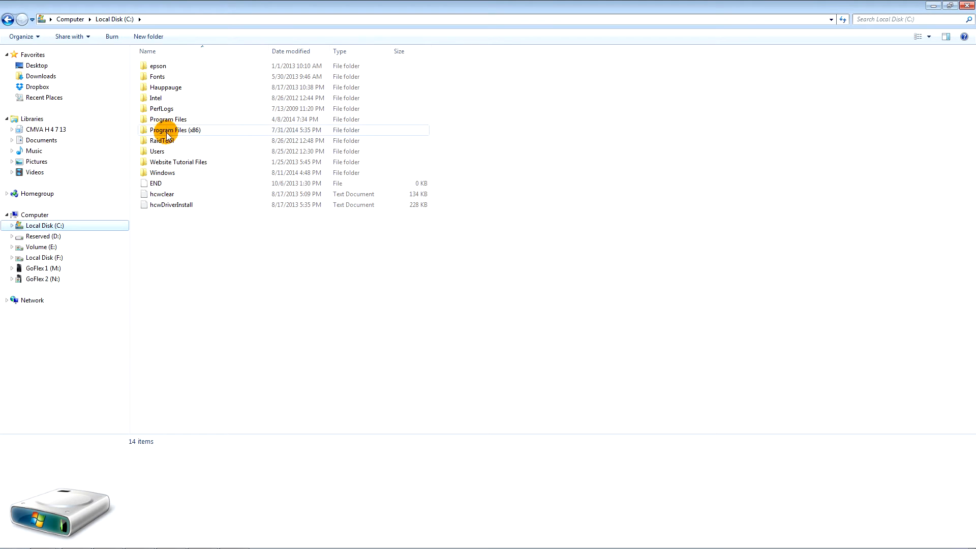
double_click(175, 130)
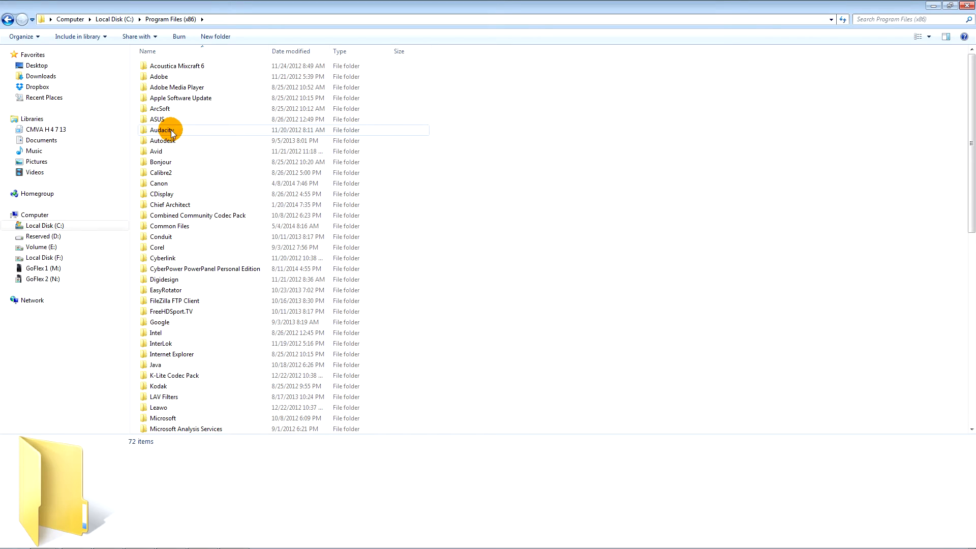
double_click(159, 77)
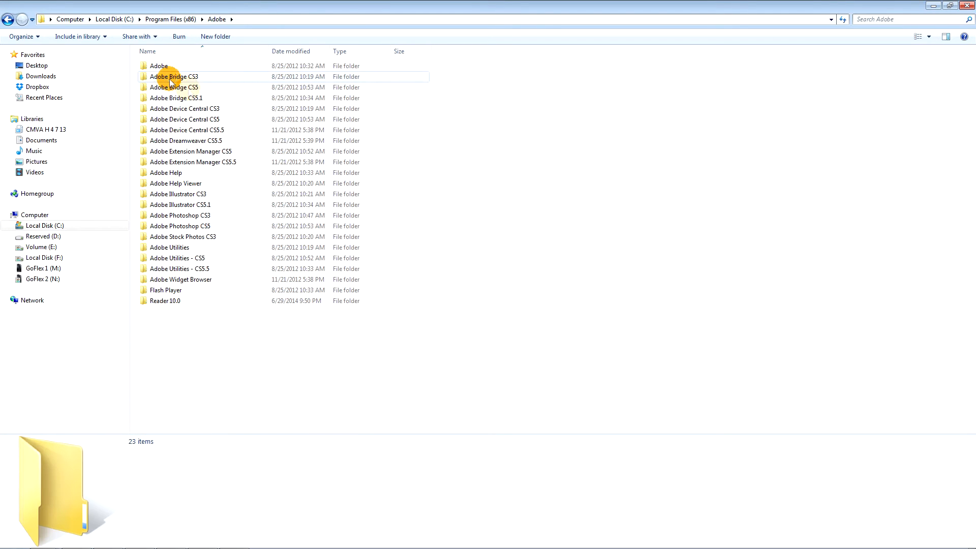
double_click(181, 205)
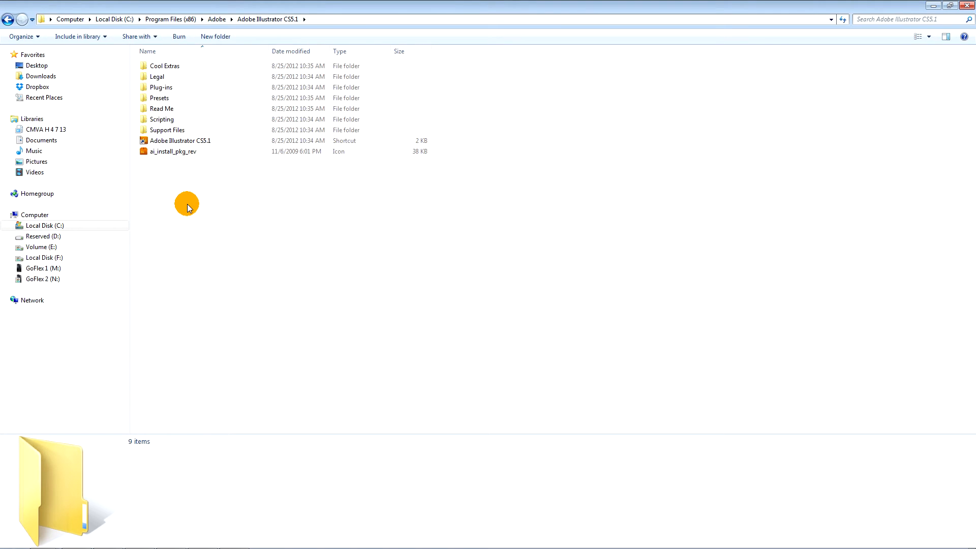
double_click(160, 87)
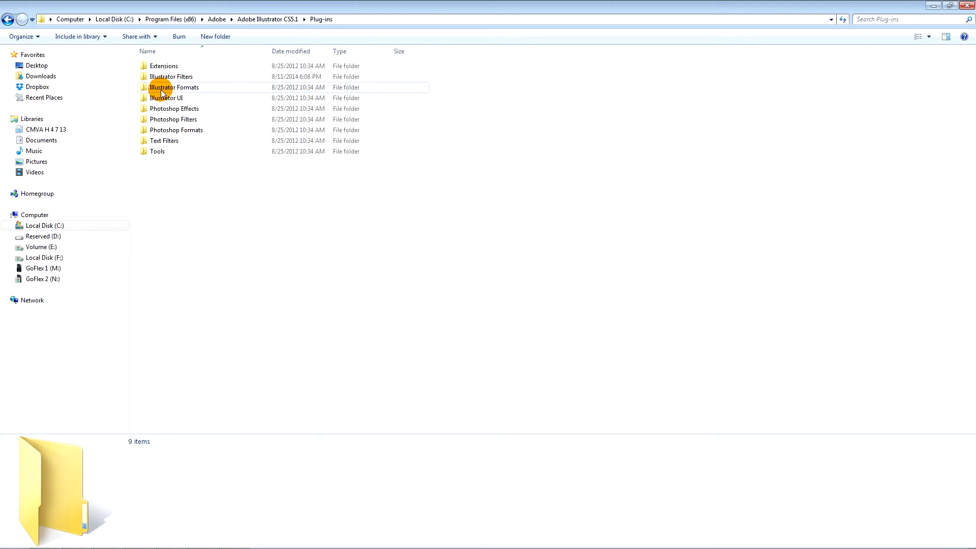
left_click(171, 76)
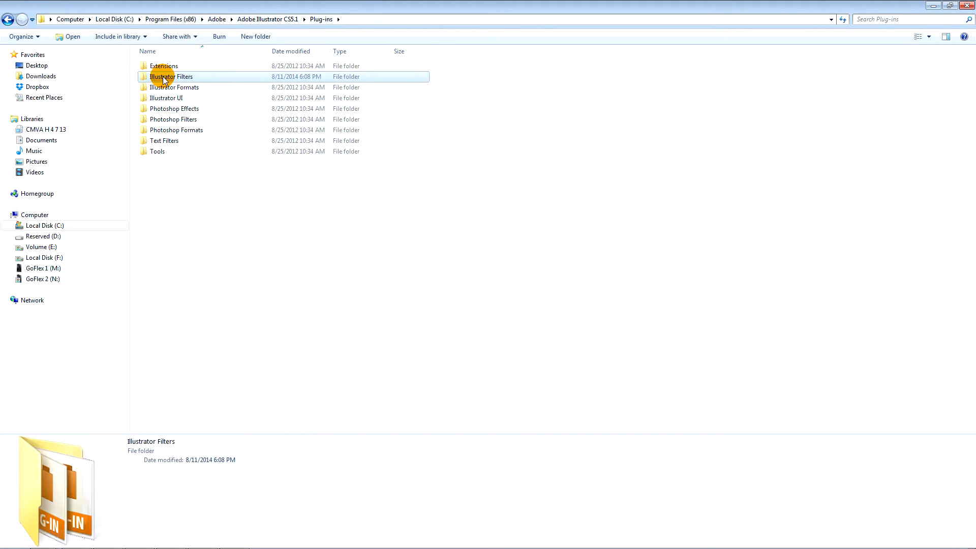
double_click(172, 76)
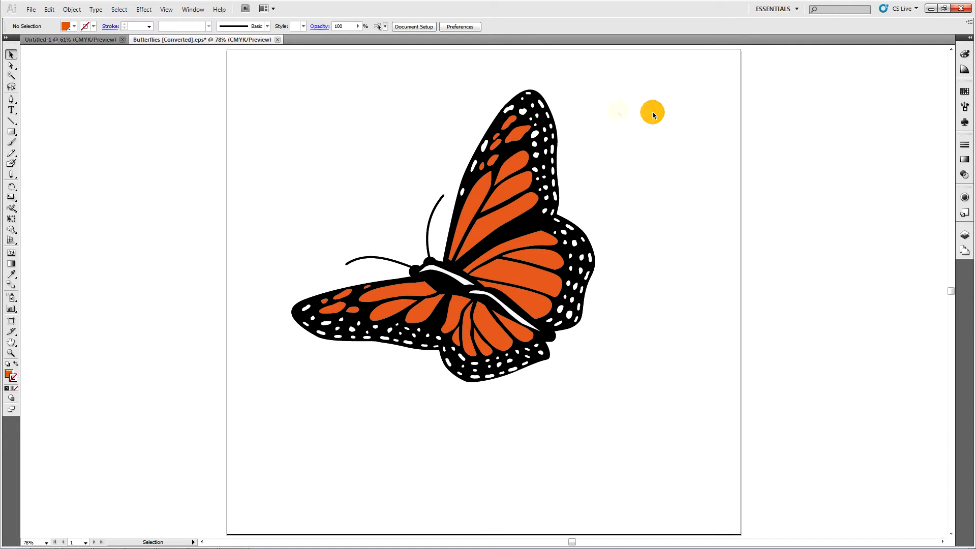
Choose Select > Object > Open Paths to select the butterfly's open paths
left_click(118, 9)
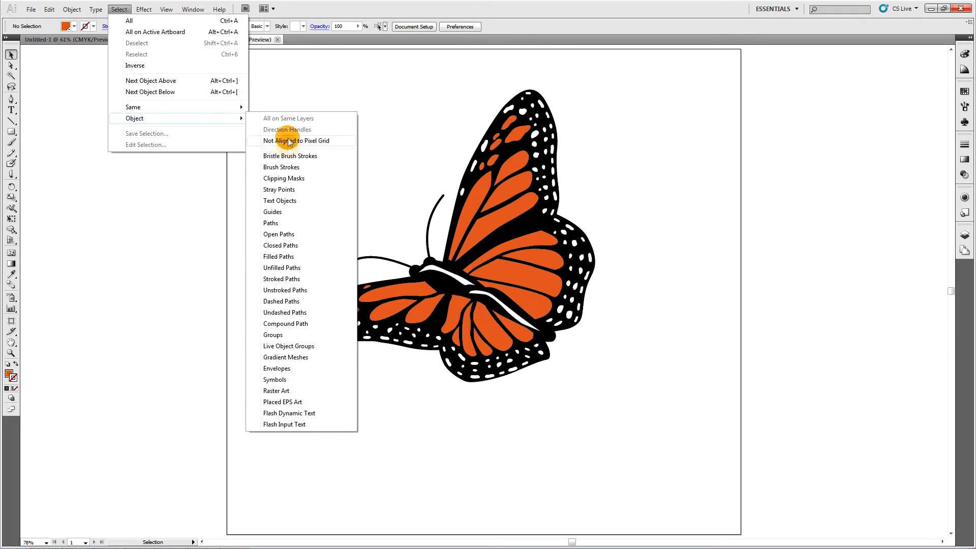
mouse_move(278, 233)
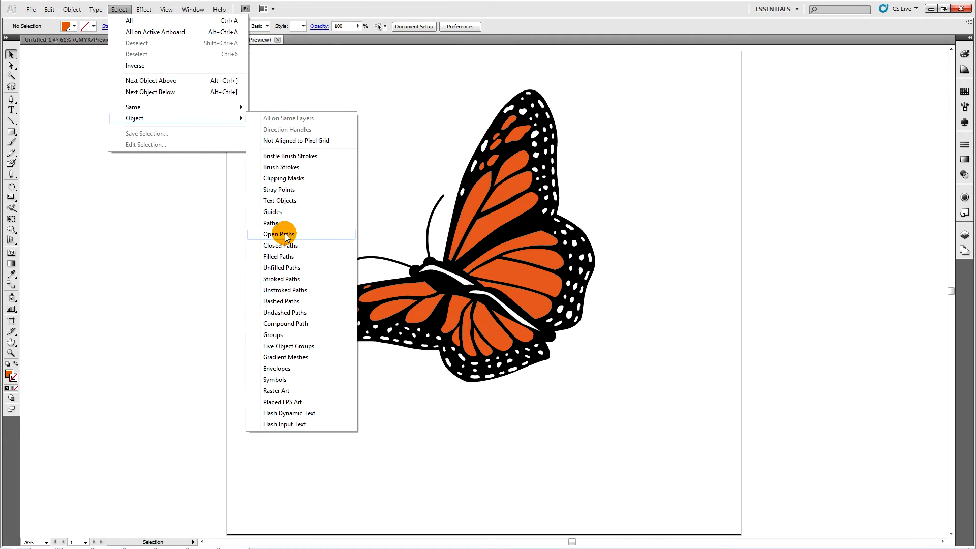
left_click(278, 234)
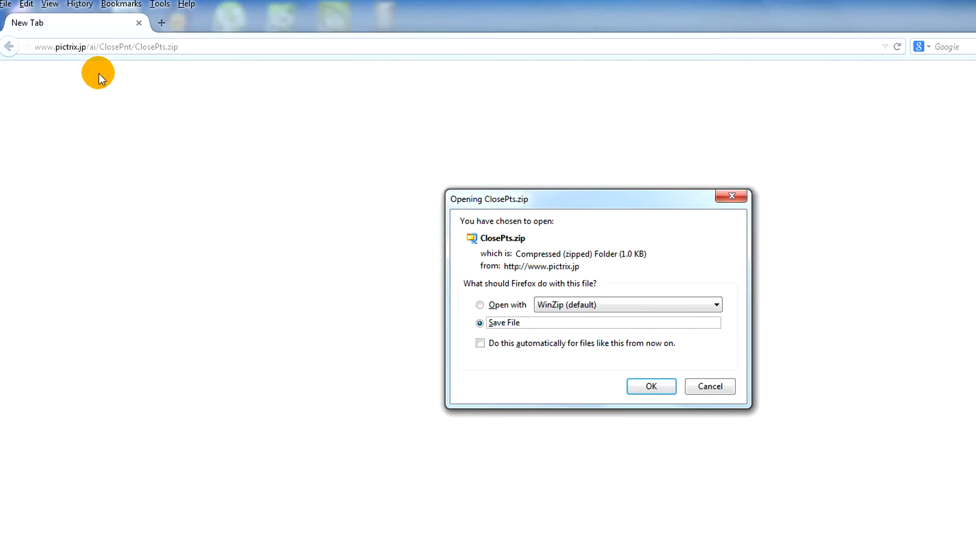
Show ClosePts(1).zip in its folder and extract it, allowing copying without encryption
left_click(650, 386)
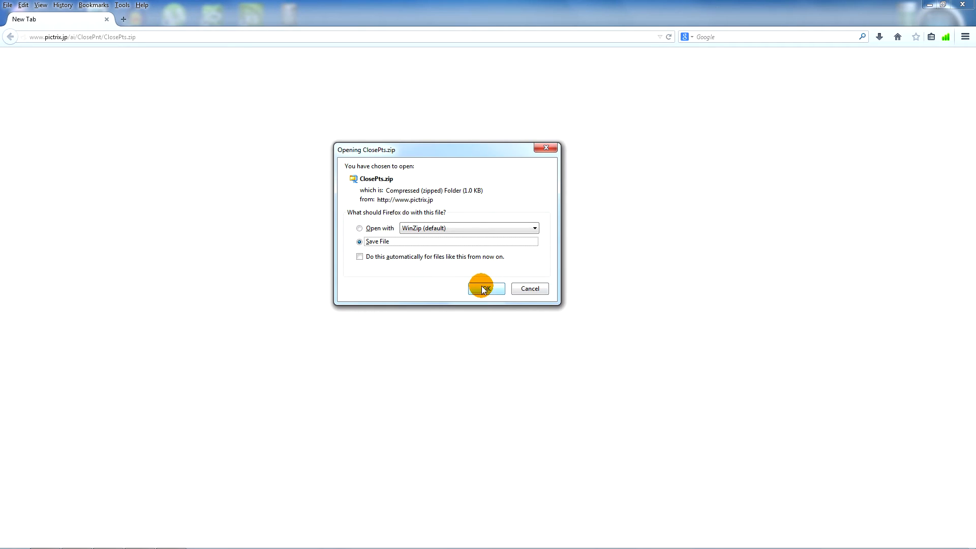
left_click(486, 289)
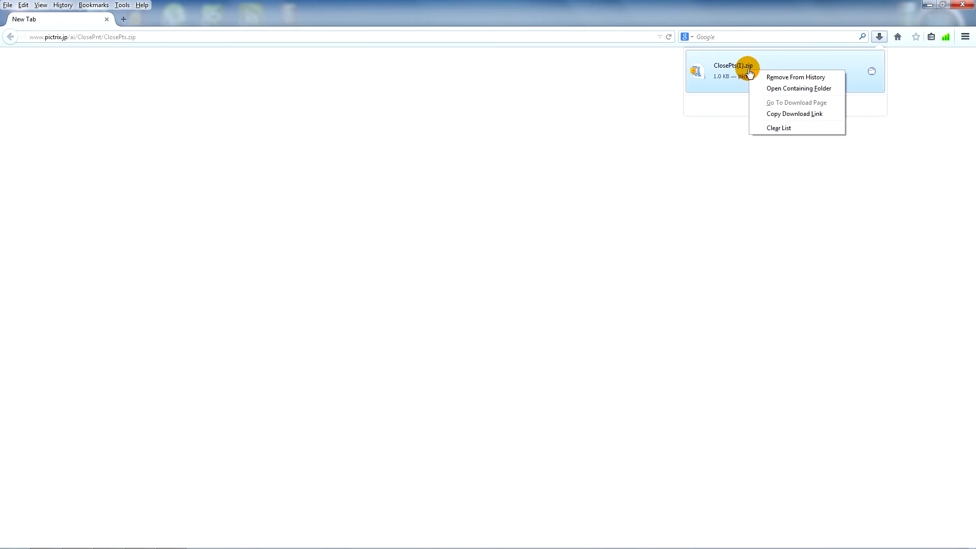
left_click(799, 88)
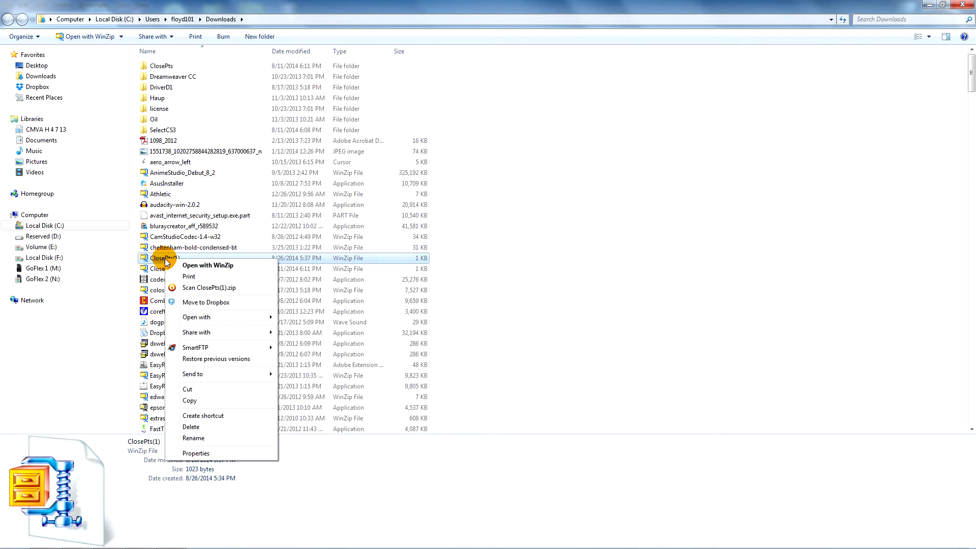
left_click(207, 265)
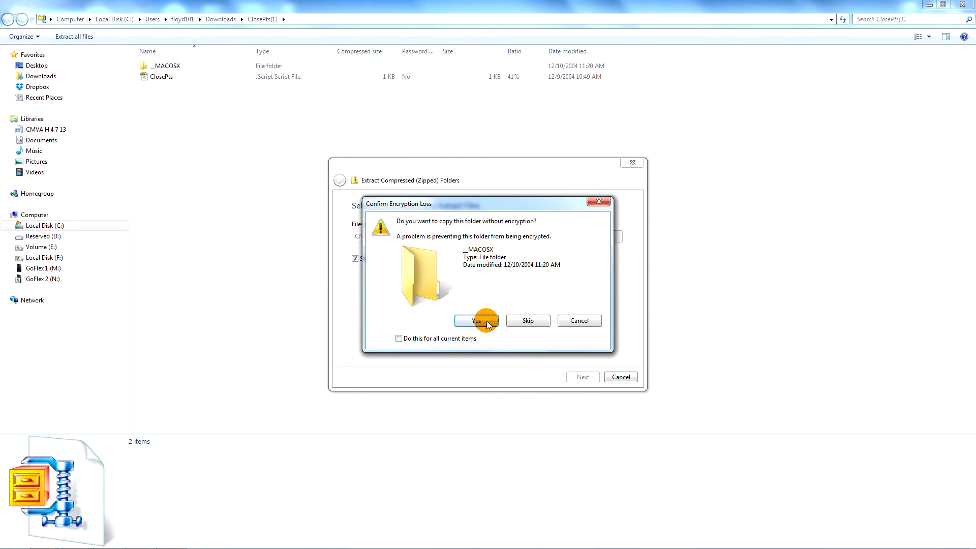
left_click(476, 321)
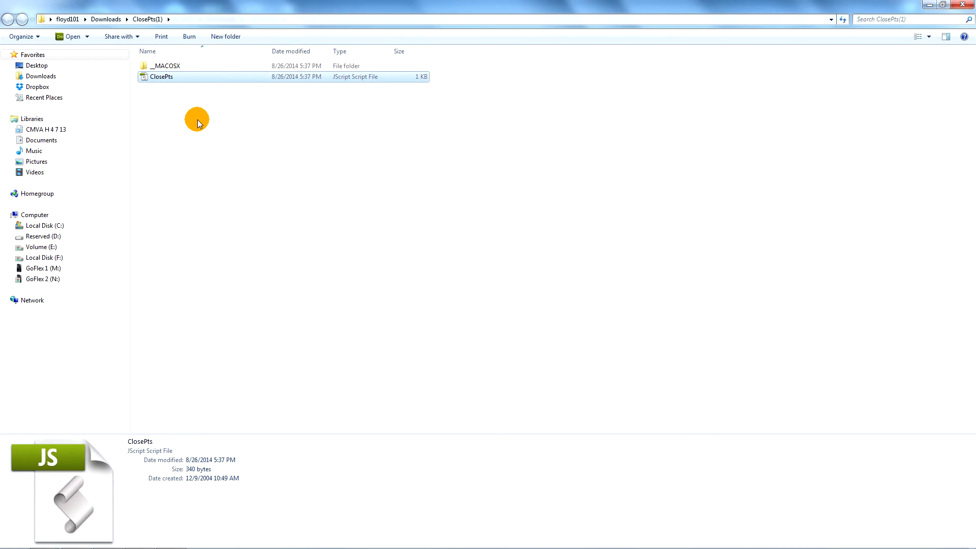
Browse C: > Program Files (x86) > Adobe > Adobe Illustrator CS5.1 > Presets > en_US > Scripts
left_click(40, 225)
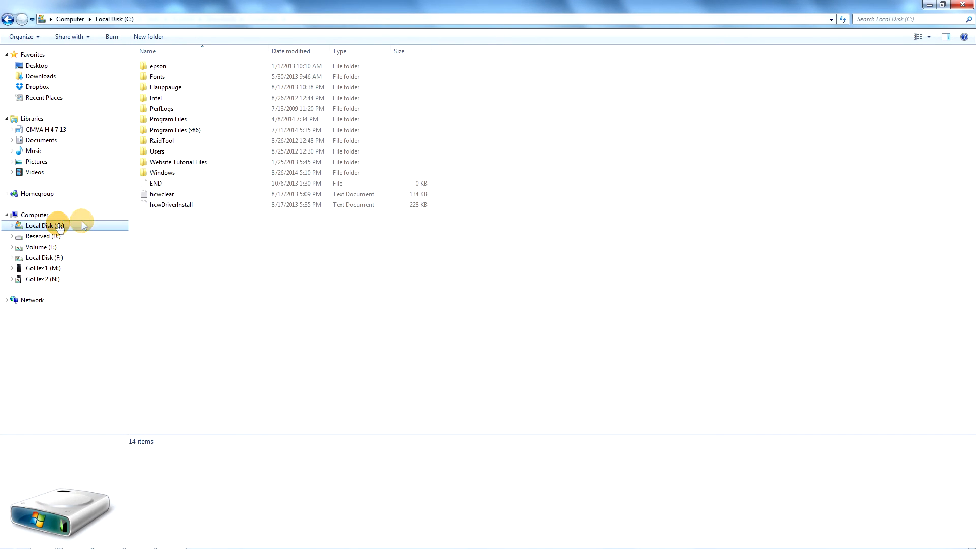
left_click(175, 130)
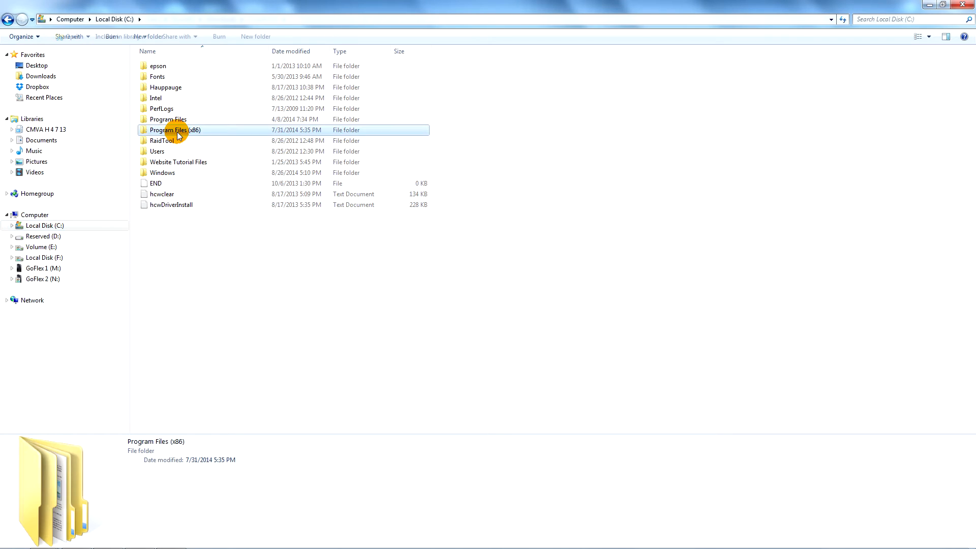
double_click(175, 130)
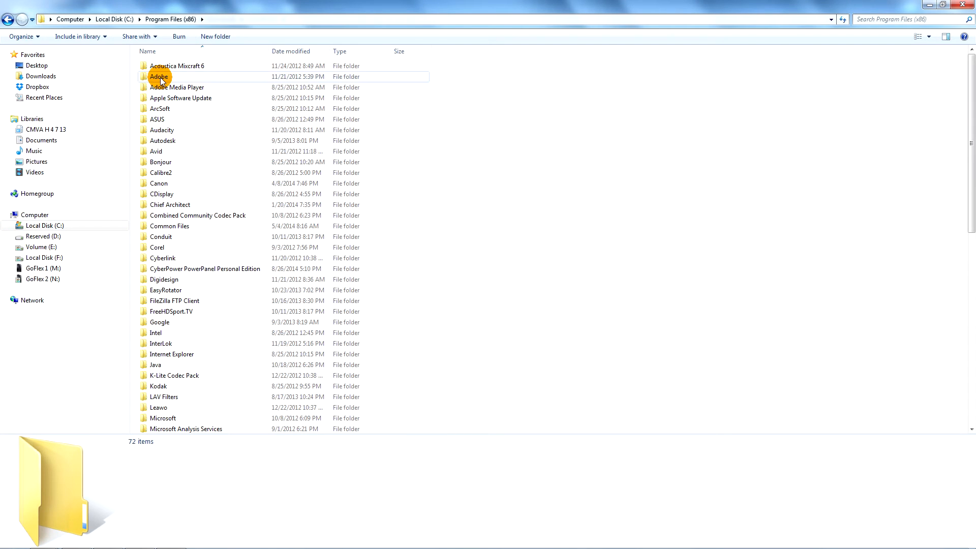
double_click(159, 76)
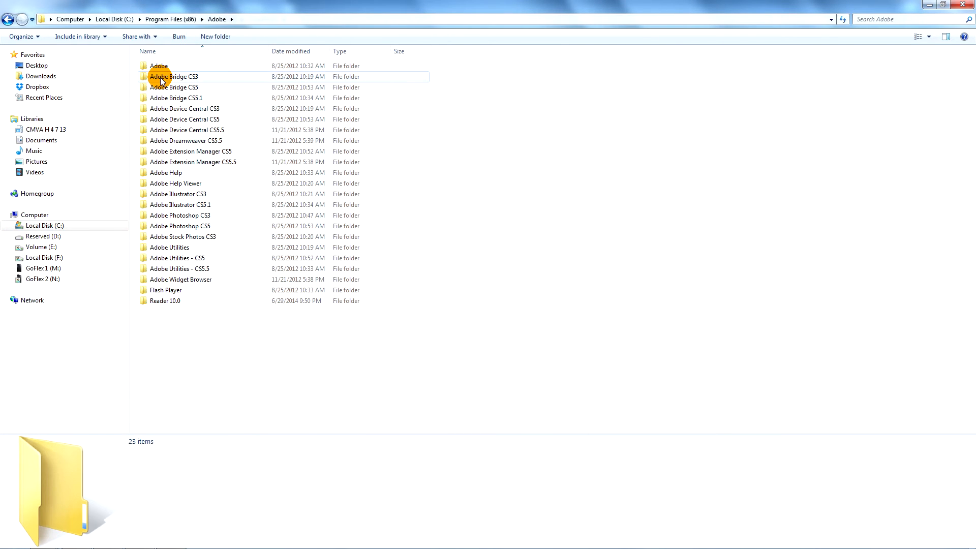
left_click(181, 204)
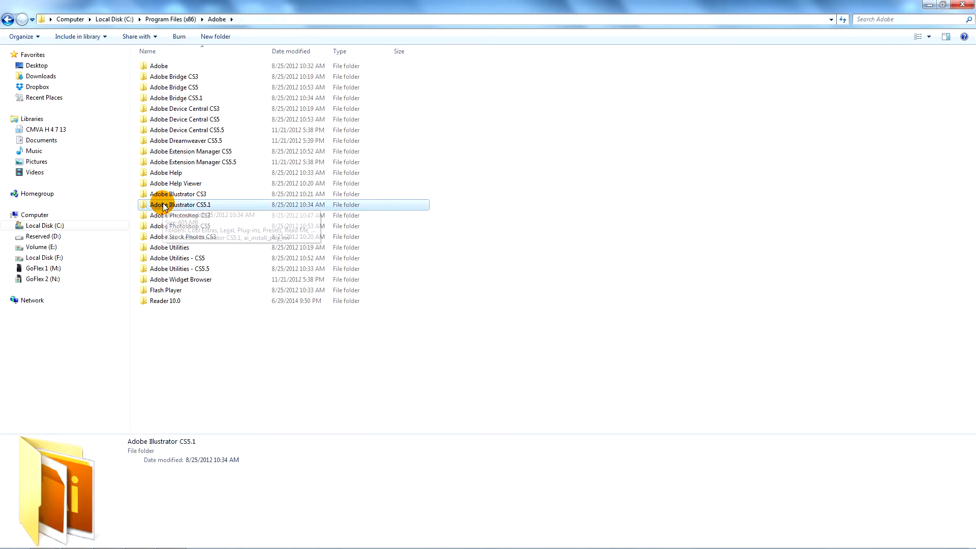
double_click(180, 205)
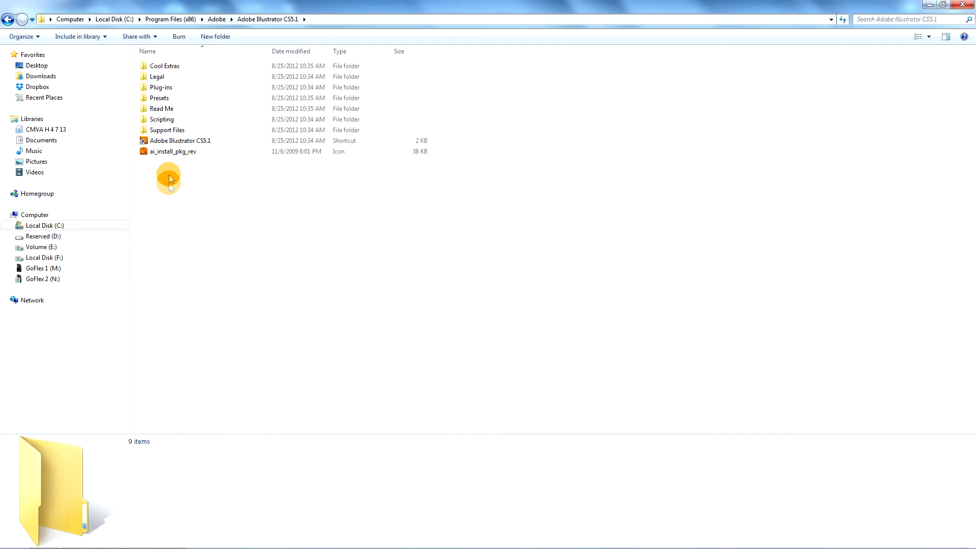
double_click(159, 98)
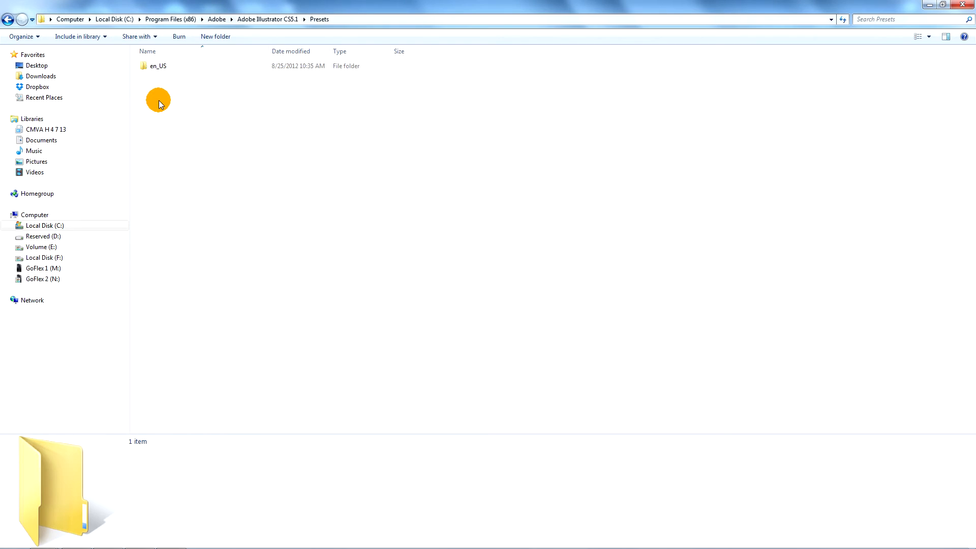
left_click(158, 66)
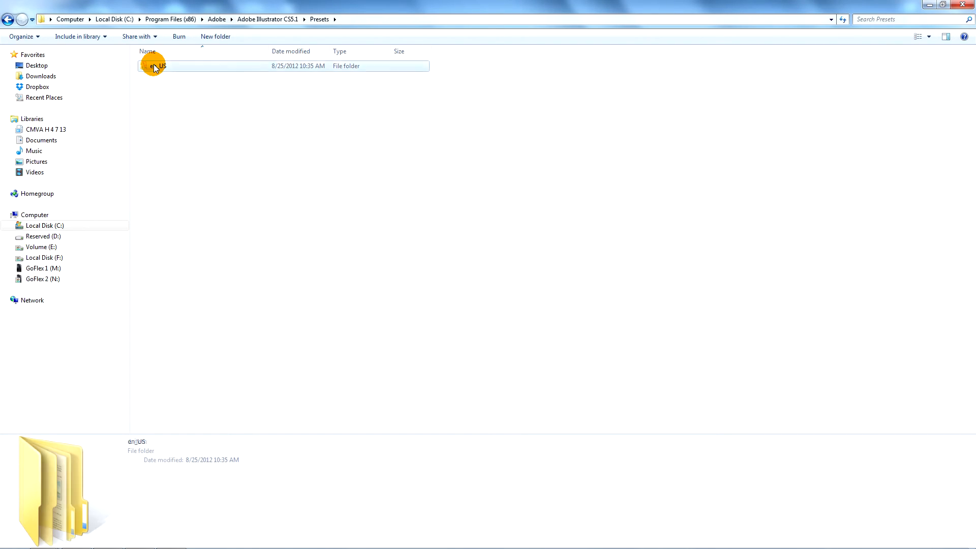
double_click(158, 66)
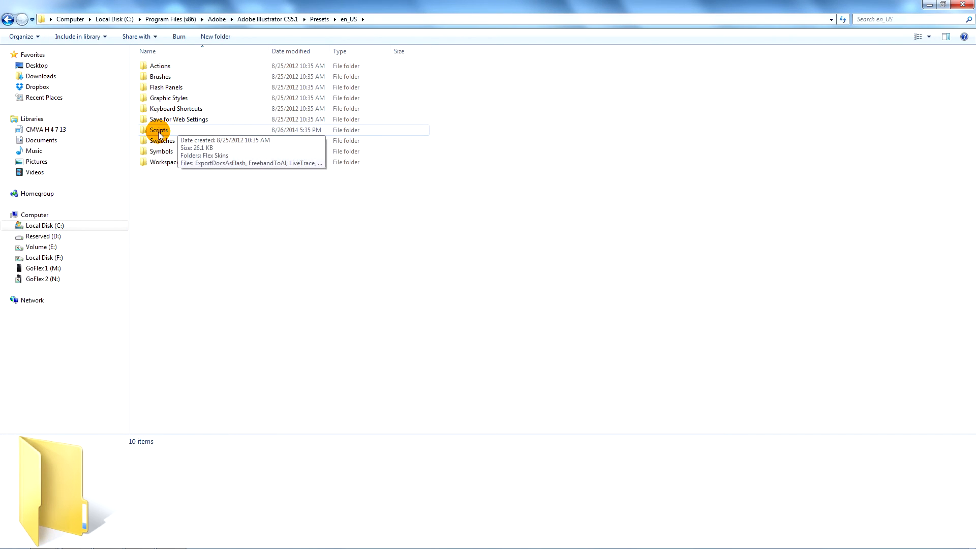
double_click(158, 129)
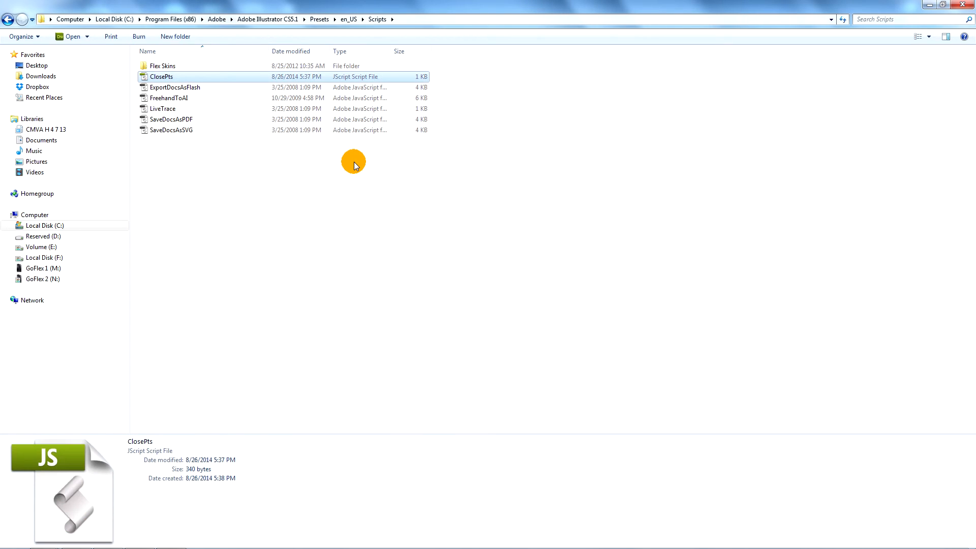
mouse_move(344, 167)
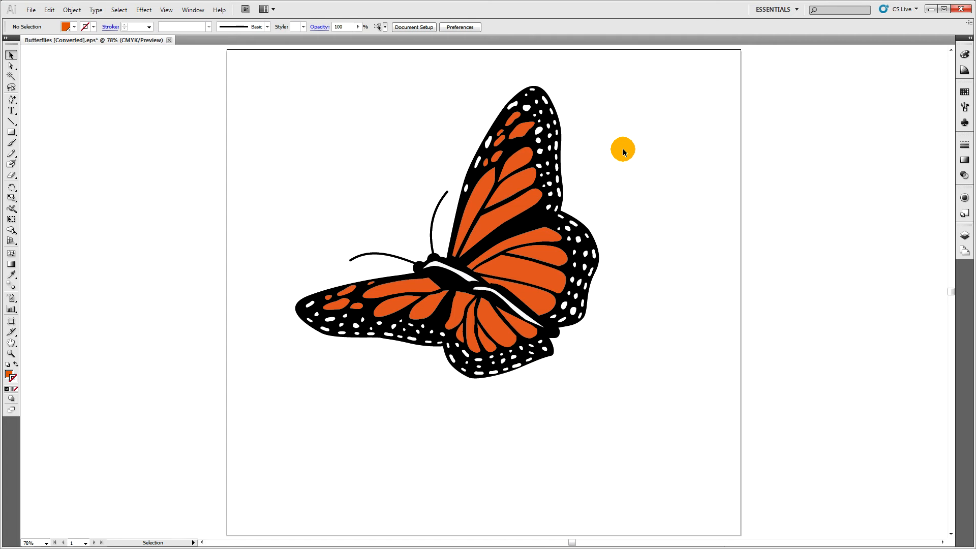
mouse_move(632, 149)
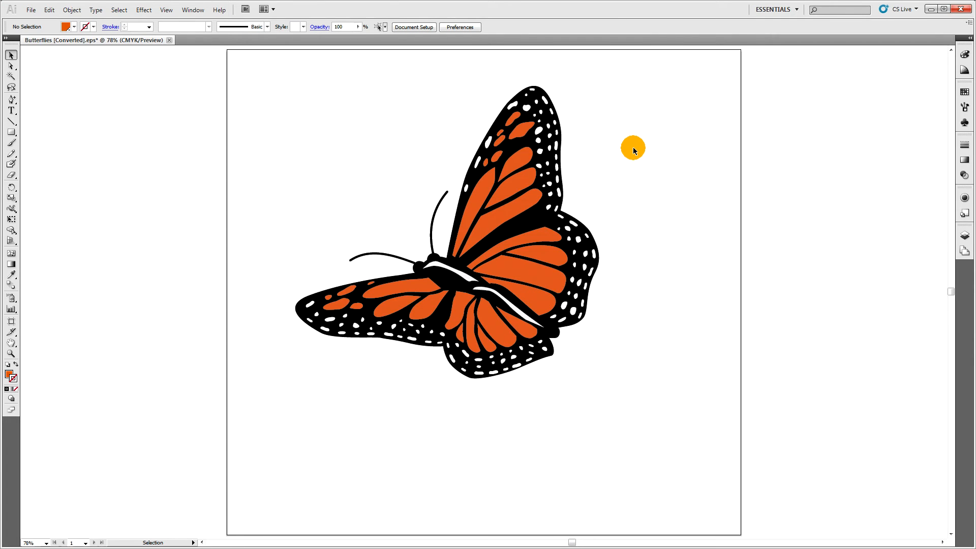
mouse_move(95, 10)
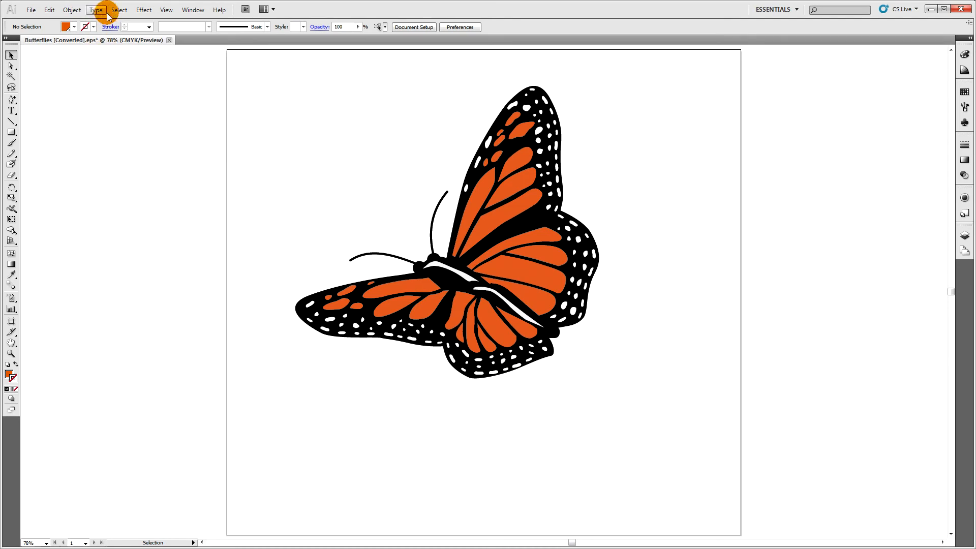
Select one orange upper-wing cell and switch to the Zoom tool to magnify it
left_click(117, 10)
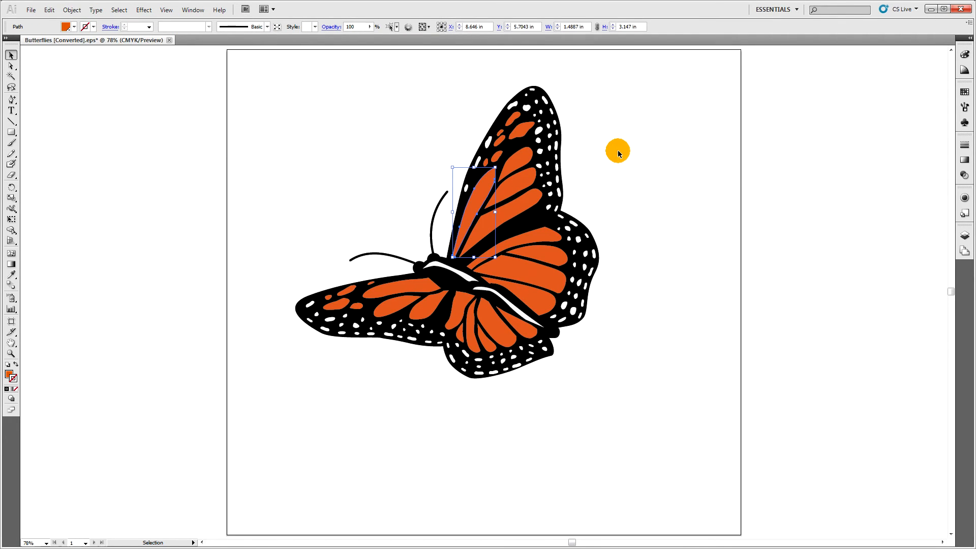
mouse_move(263, 65)
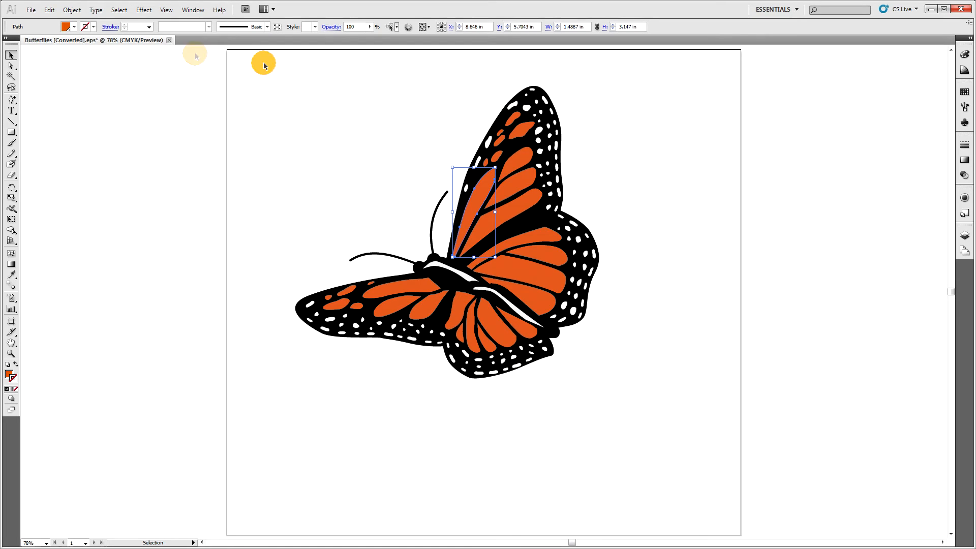
left_click(30, 9)
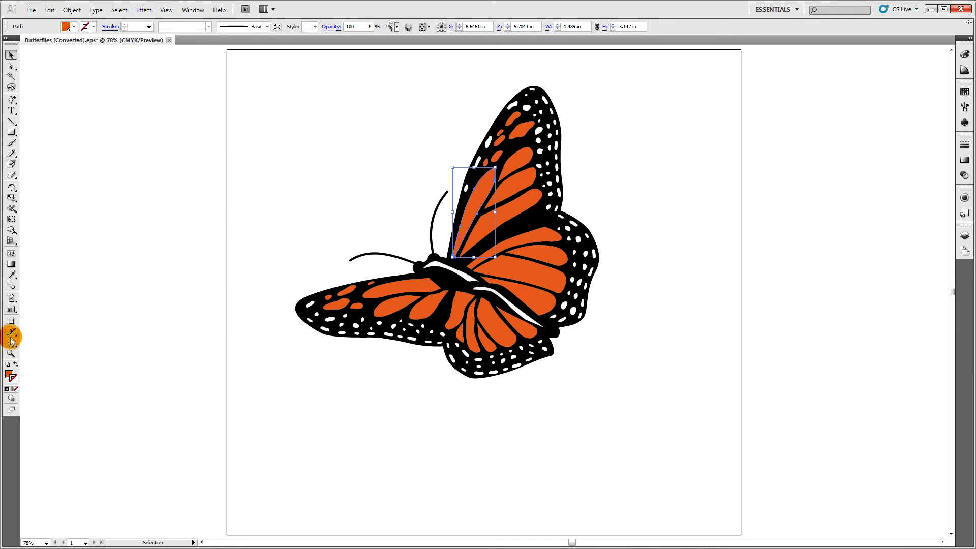
left_click(11, 354)
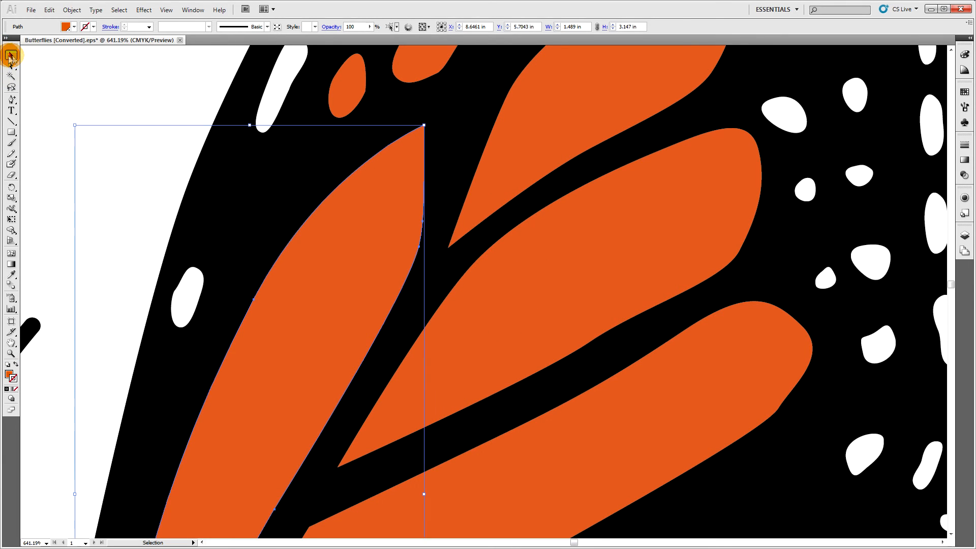
Select all open paths in the artwork again via Select > Object > Open Paths
left_click(119, 10)
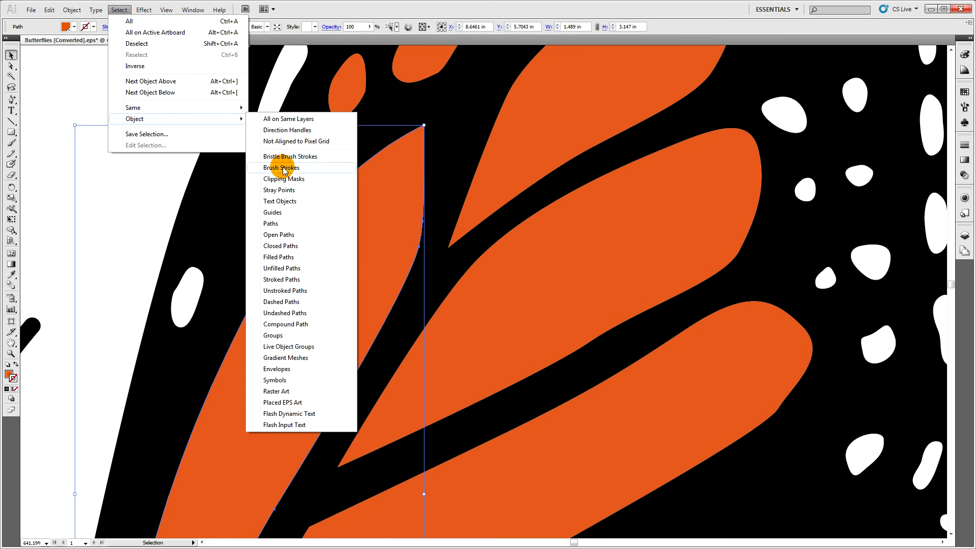
left_click(499, 195)
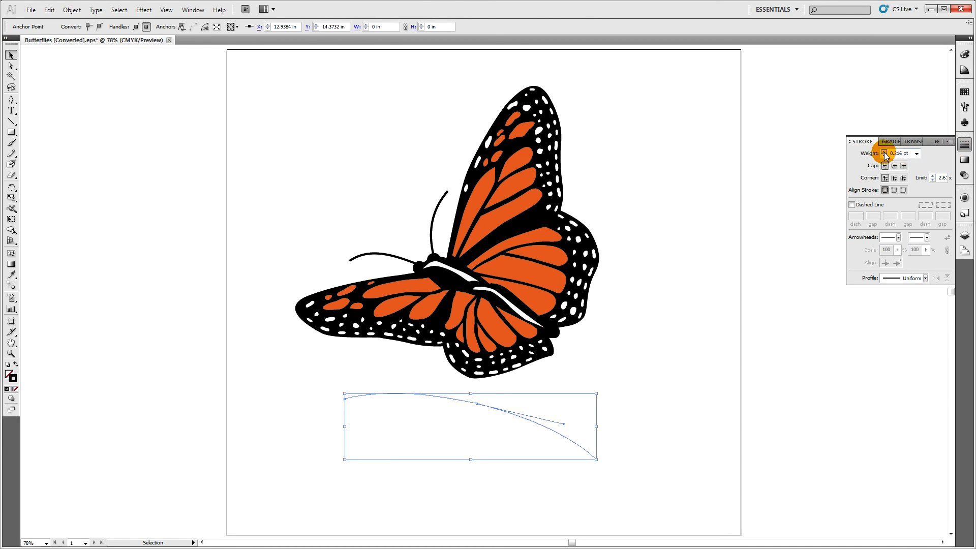
Set the curve's stroke weight to 9 pt and expand its stroke via Object > Expand
left_click(883, 153)
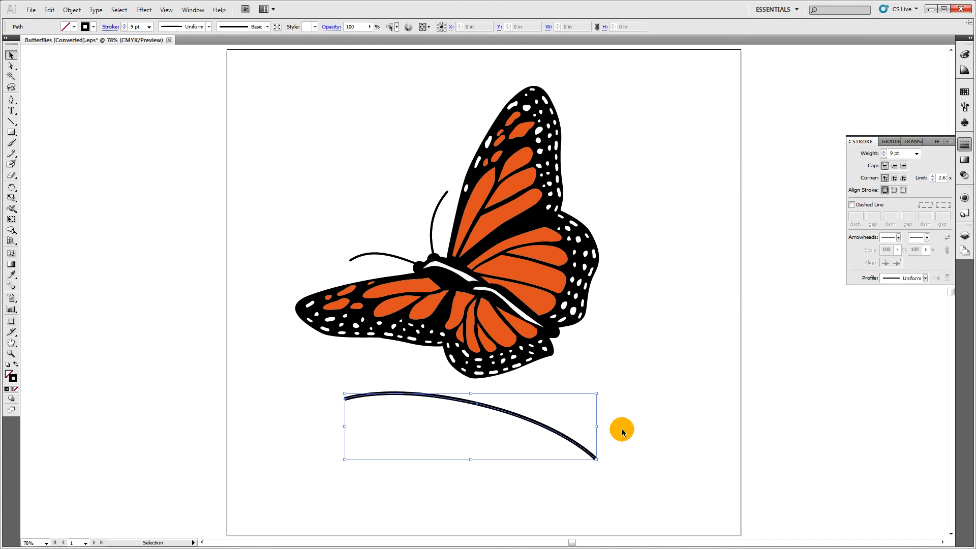
left_click(30, 11)
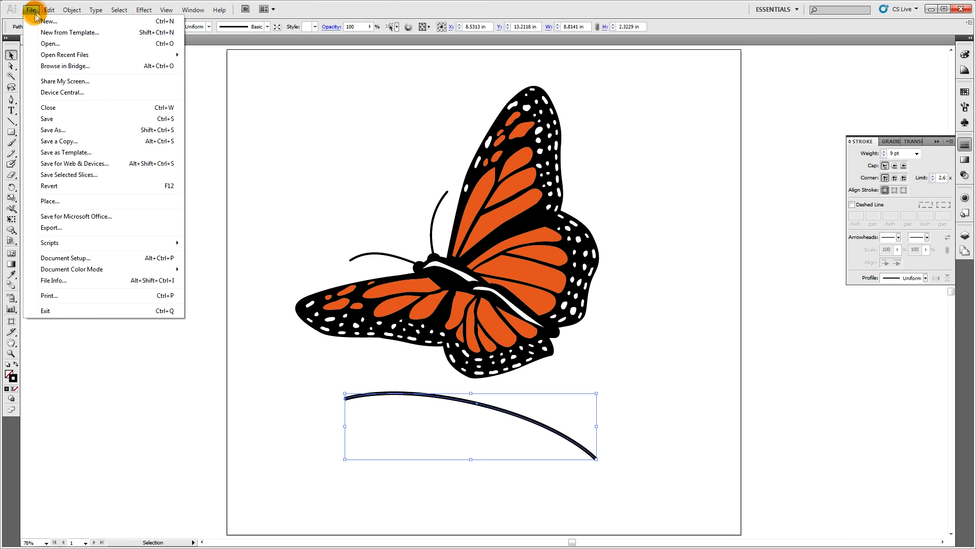
left_click(296, 183)
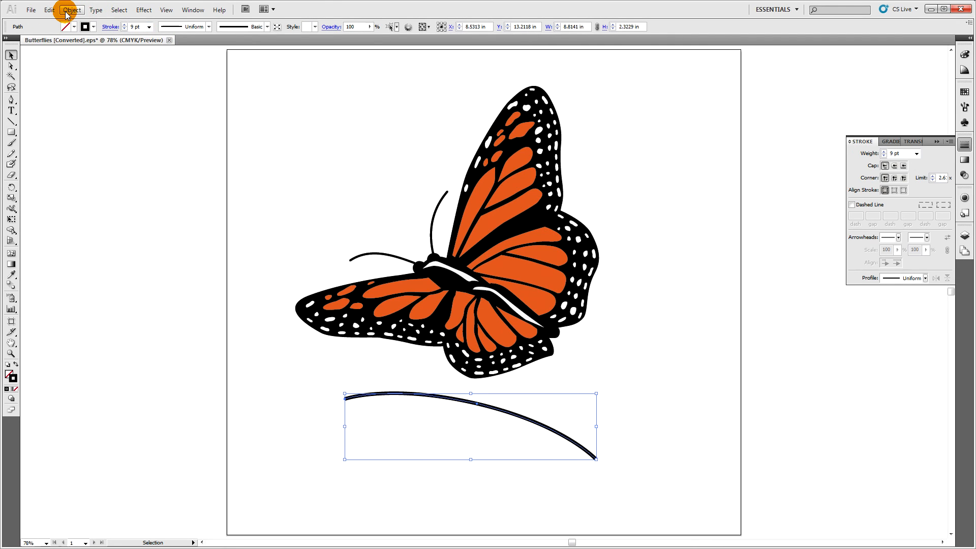
left_click(72, 9)
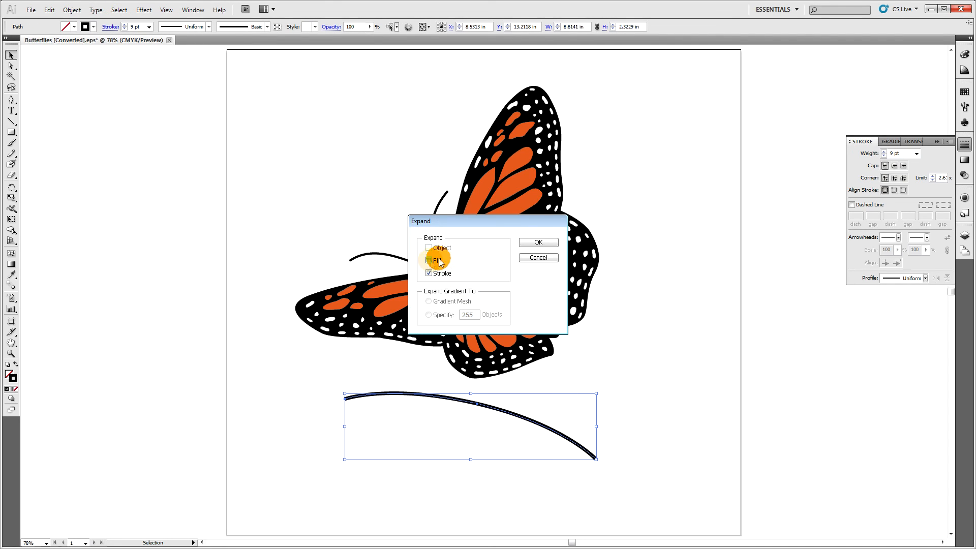
left_click(537, 242)
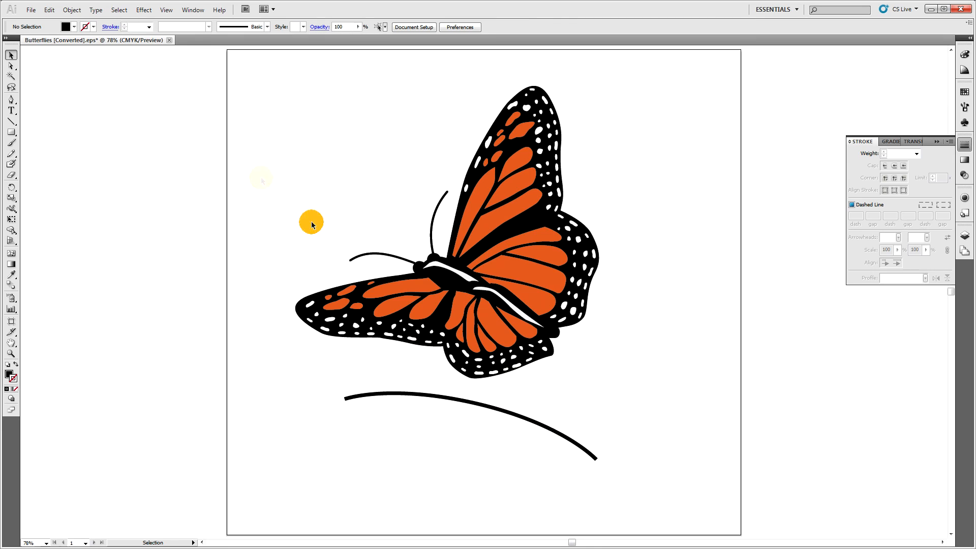
mouse_move(280, 237)
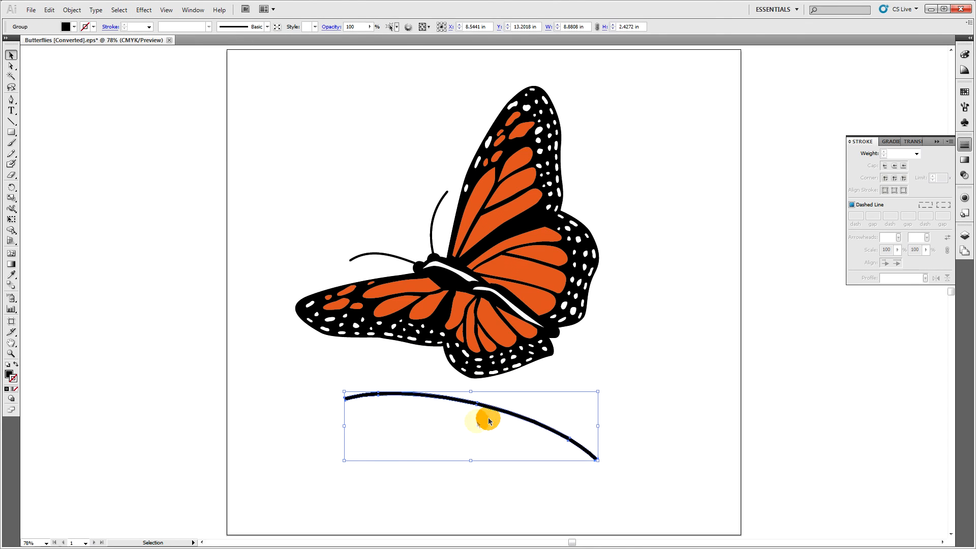
Select the expanded sample curve on the artboard to delete it
left_click(626, 184)
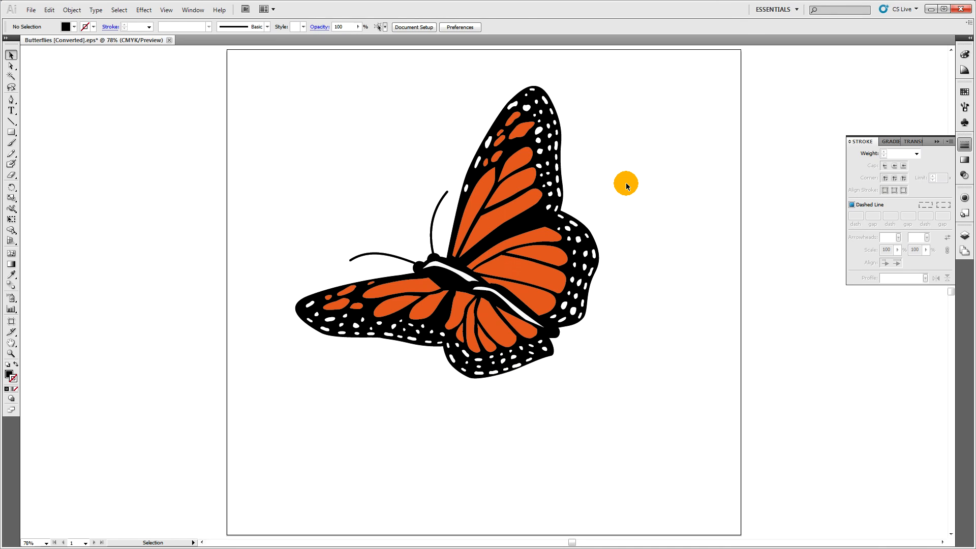